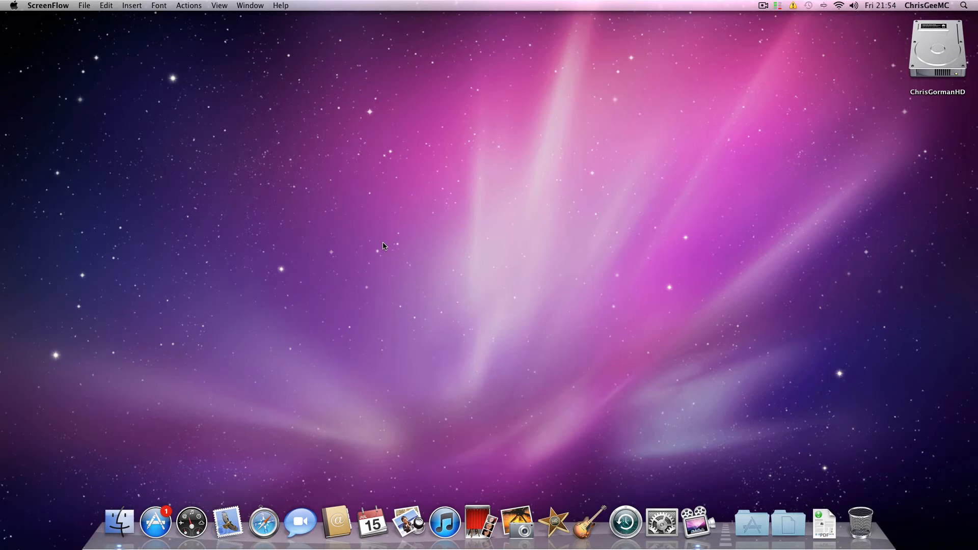
pyautogui.moveTo(387, 252)
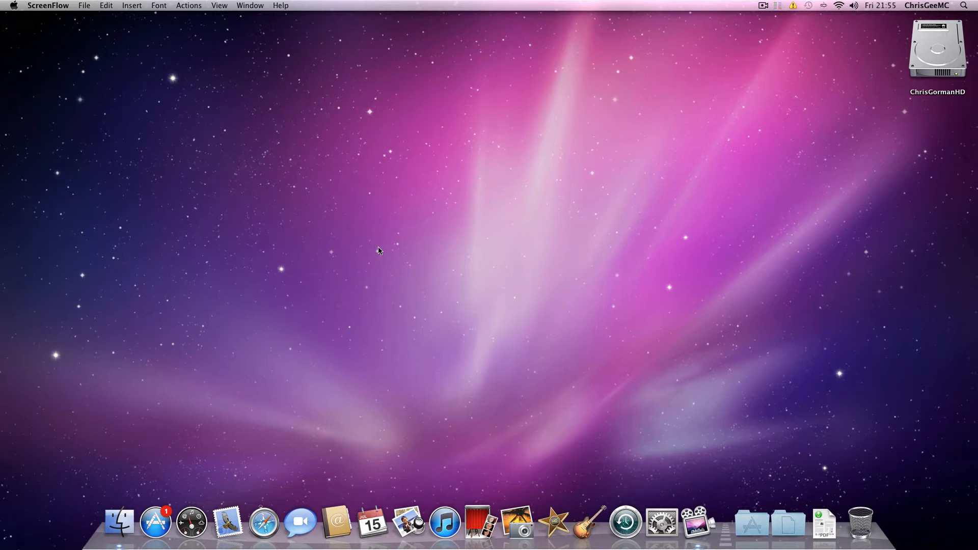
pyautogui.moveTo(374, 257)
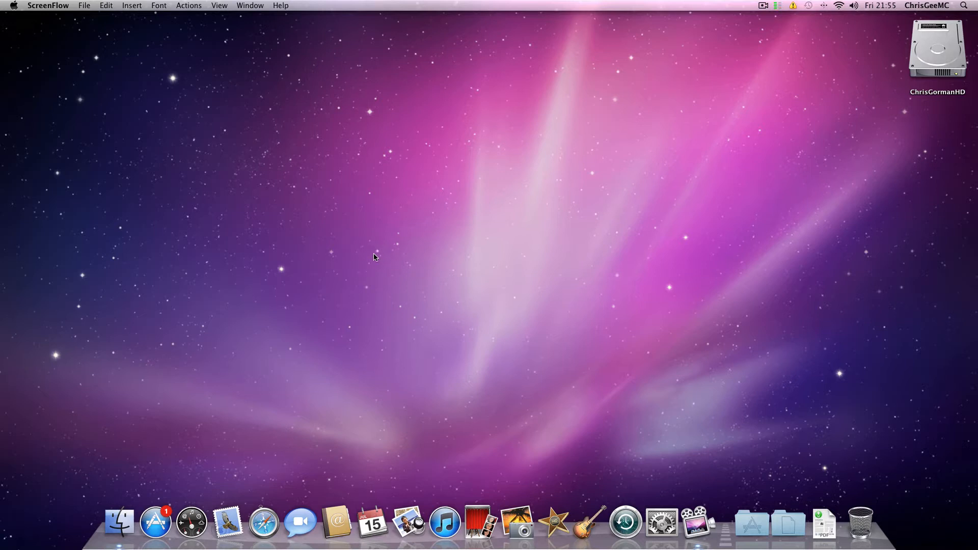
pyautogui.moveTo(438, 325)
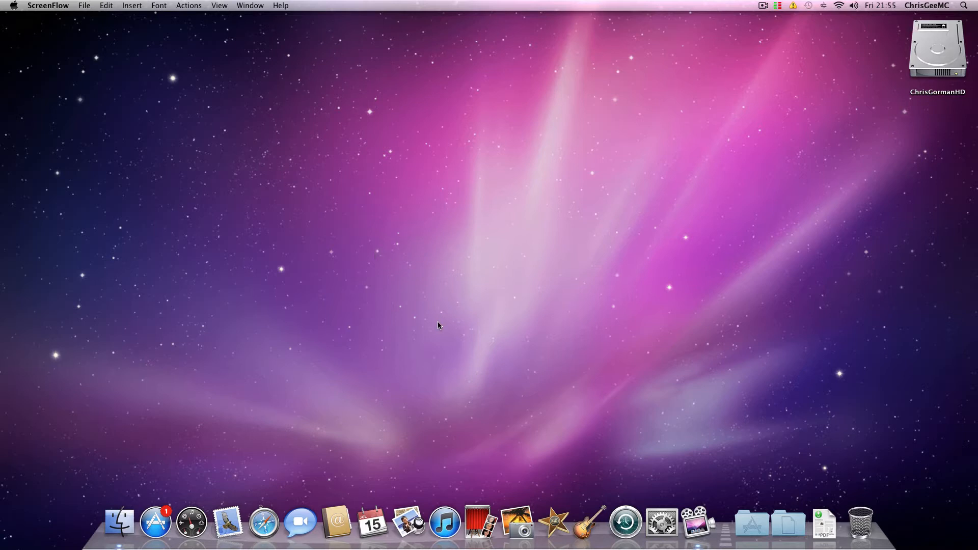
pyautogui.moveTo(119, 522)
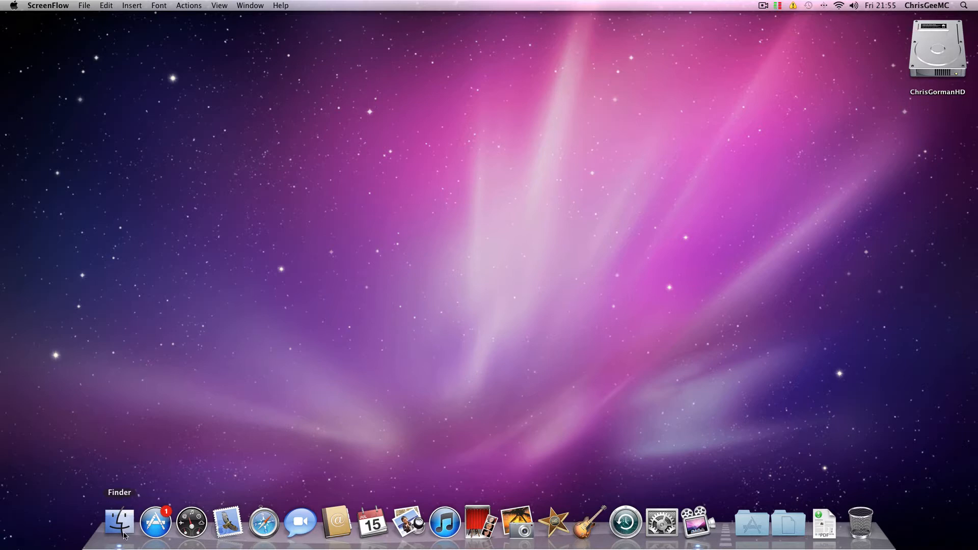
# - Browse ChrisGormanHD's top level and its Library folder, then return to the home folder
pyautogui.click(119, 522)
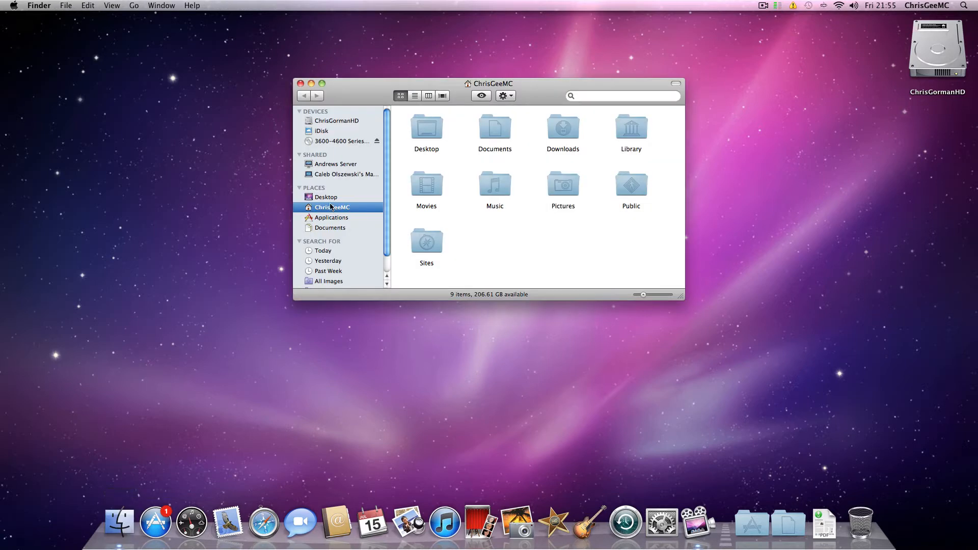
pyautogui.click(301, 154)
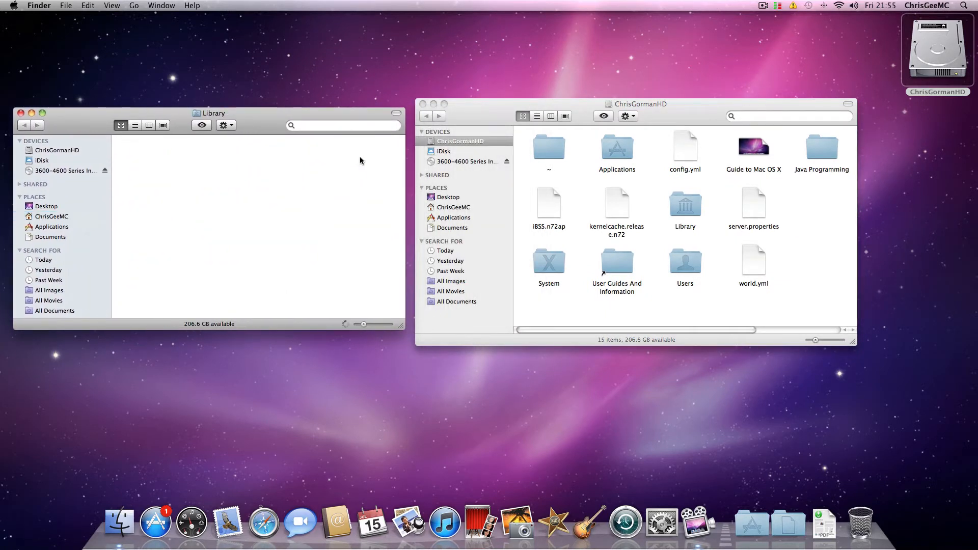
pyautogui.doubleClick(684, 202)
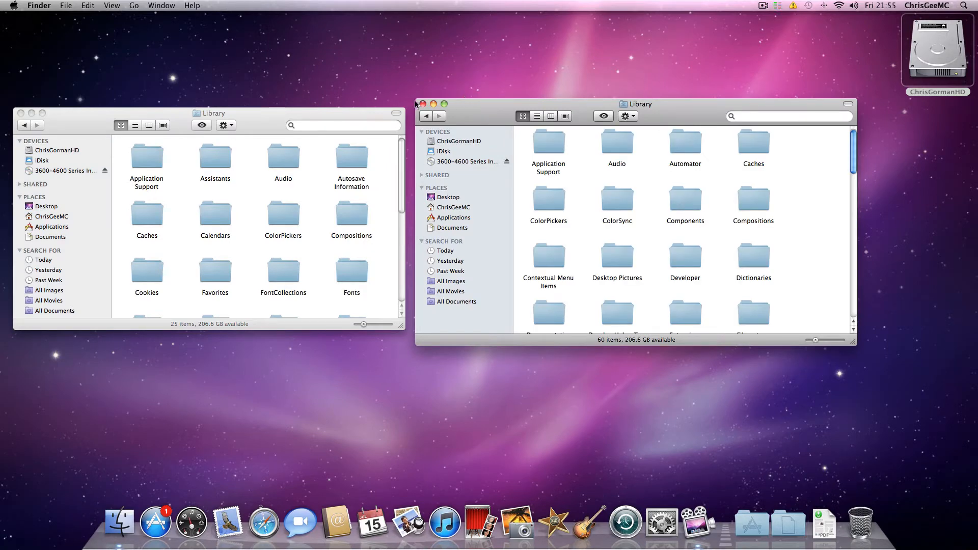
pyautogui.click(422, 104)
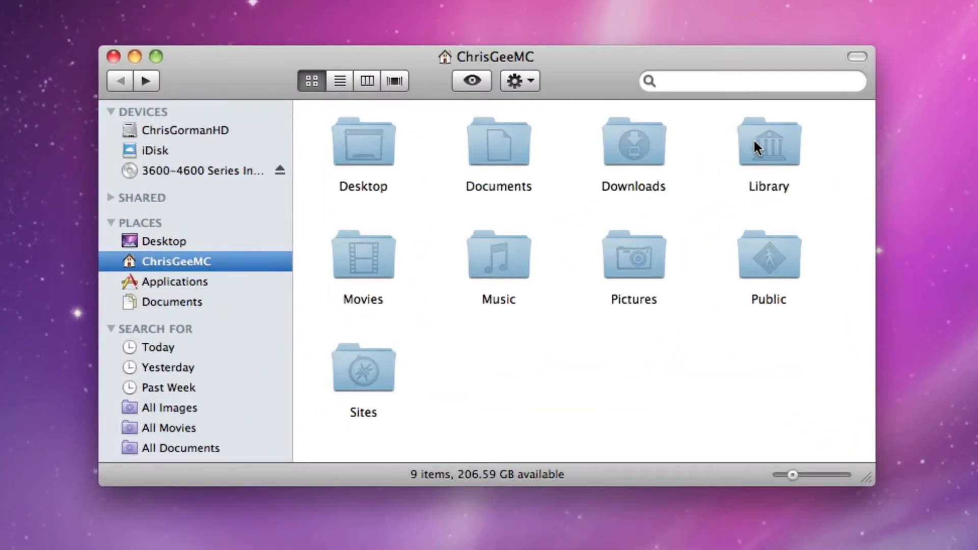
# - Go into the home folder's Library and then its Application Support folder
pyautogui.doubleClick(767, 142)
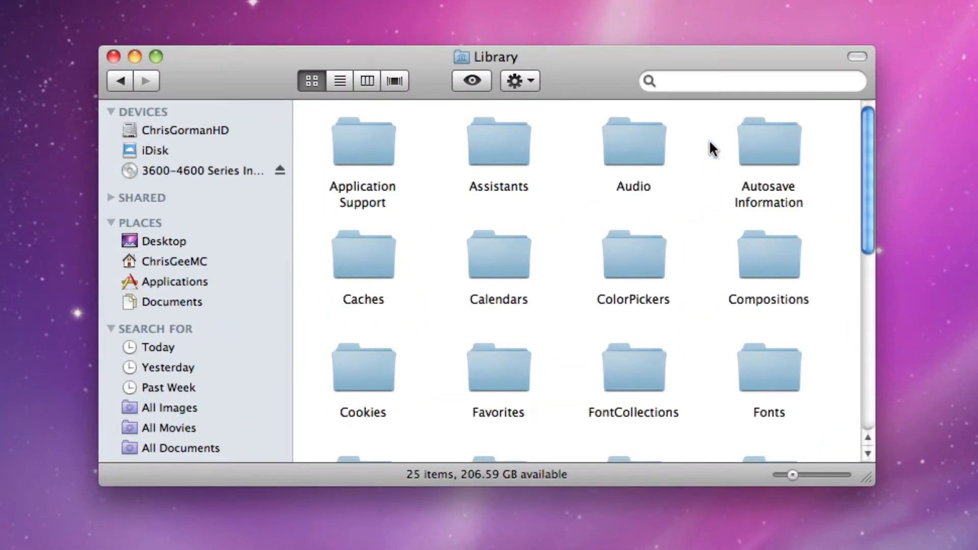
pyautogui.click(362, 141)
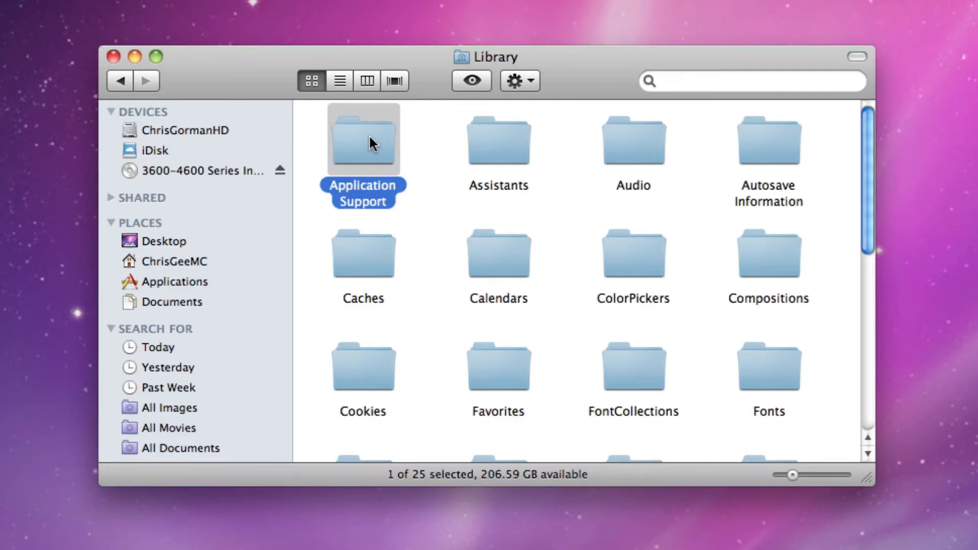
pyautogui.doubleClick(363, 138)
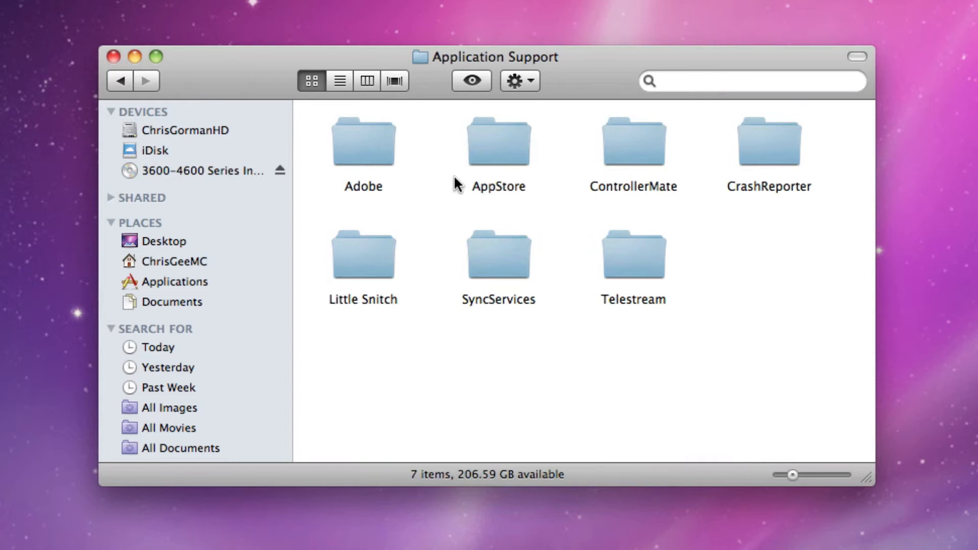
pyautogui.moveTo(306, 111)
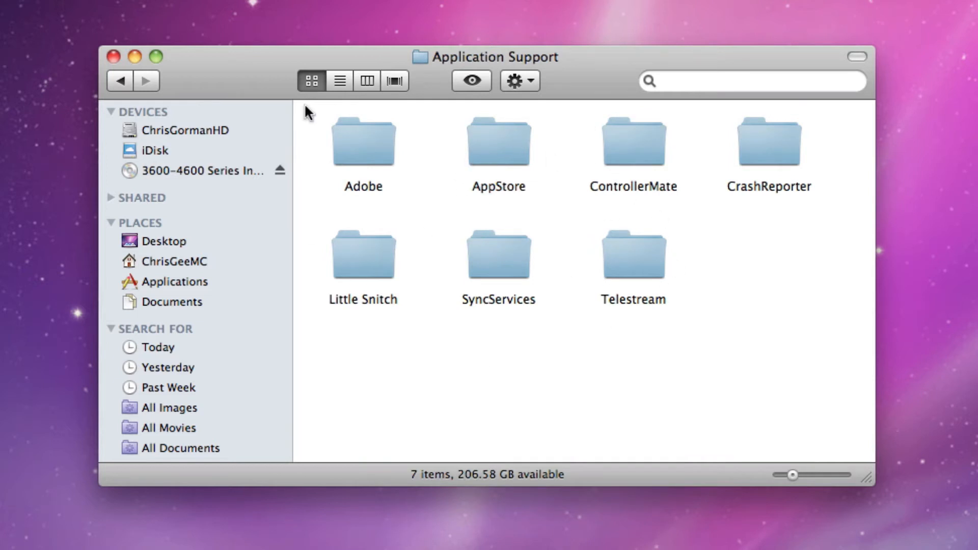
pyautogui.moveTo(620, 263)
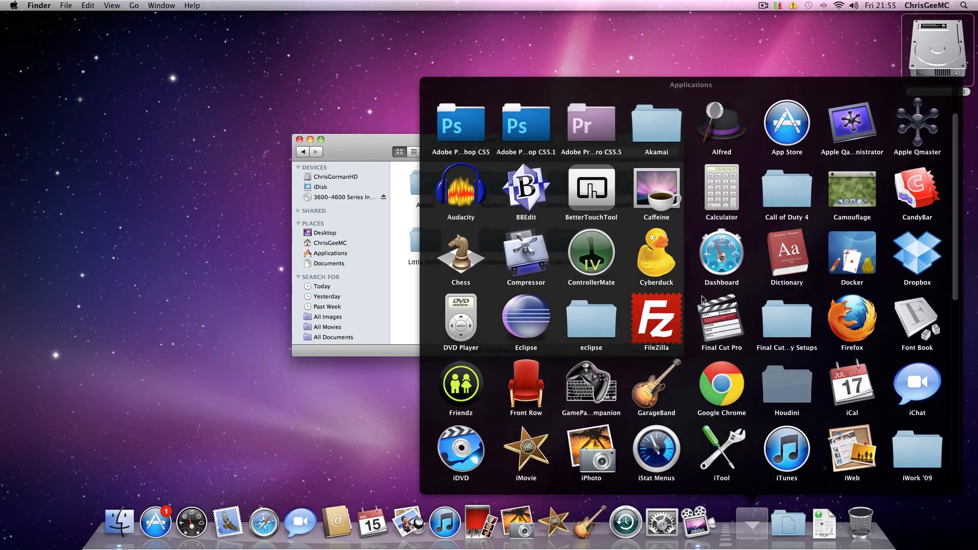
# - Launch the Minecraft app from the Minecraft 3 folder in Applications
pyautogui.scroll(-3)
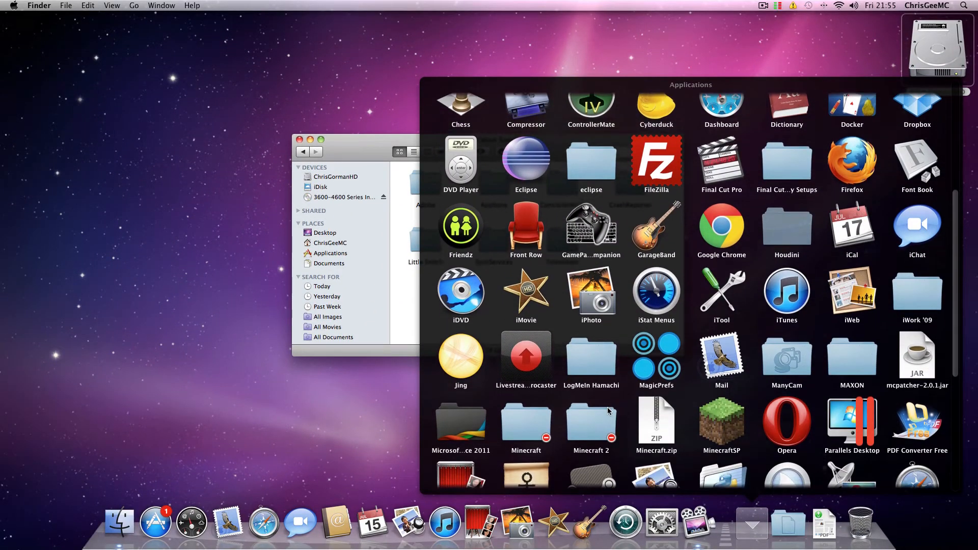
pyautogui.moveTo(660, 433)
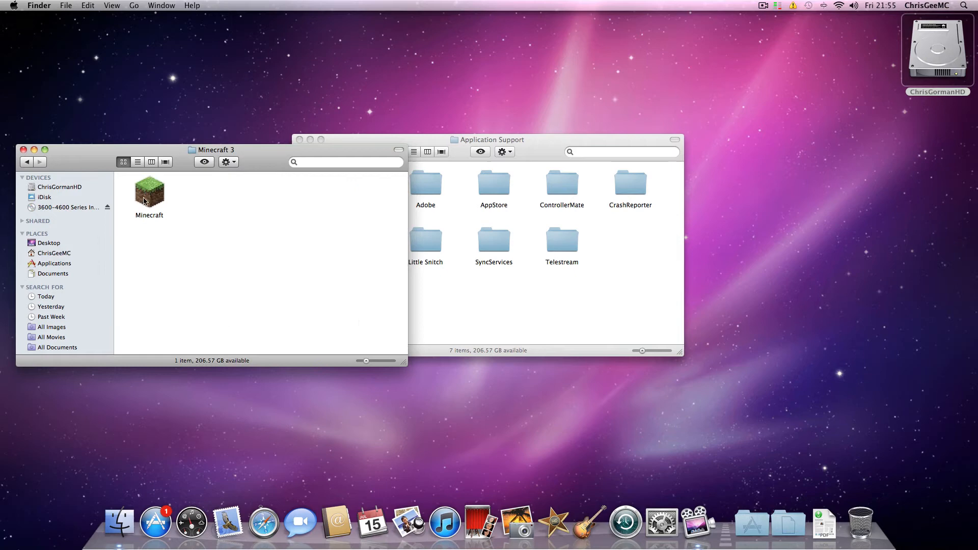
pyautogui.click(149, 192)
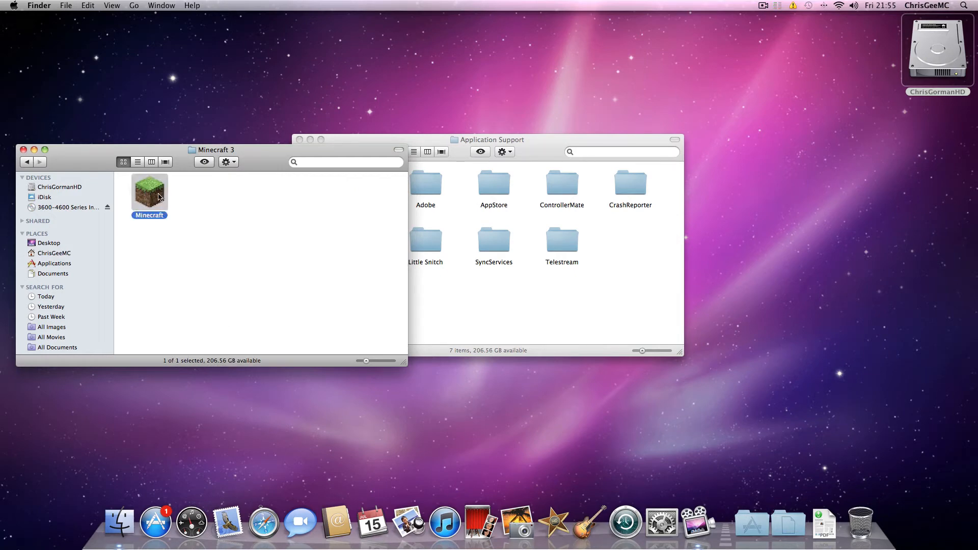
pyautogui.doubleClick(149, 192)
pyautogui.write('Tinie')
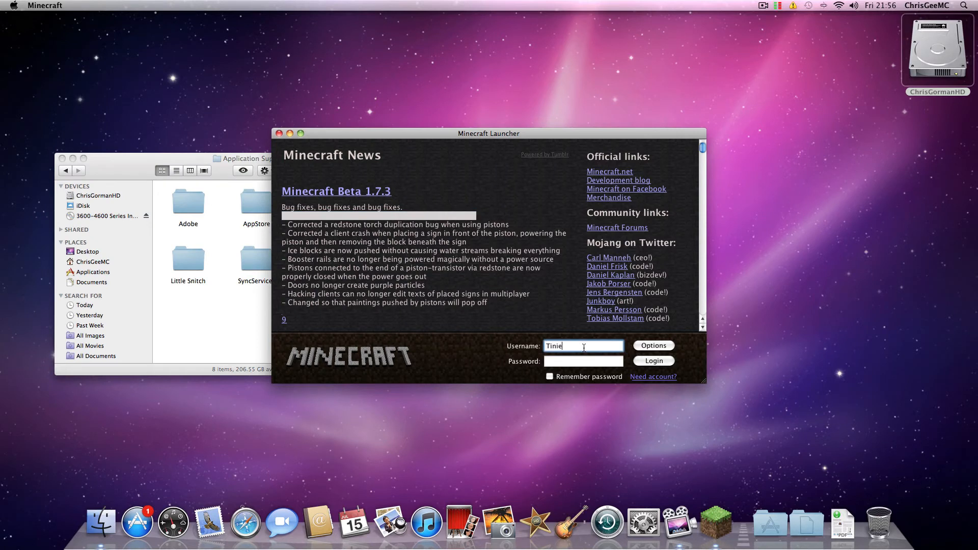
# - Complete the username with 'Tempah' and log in so the launcher starts updating
pyautogui.write('Tempah')
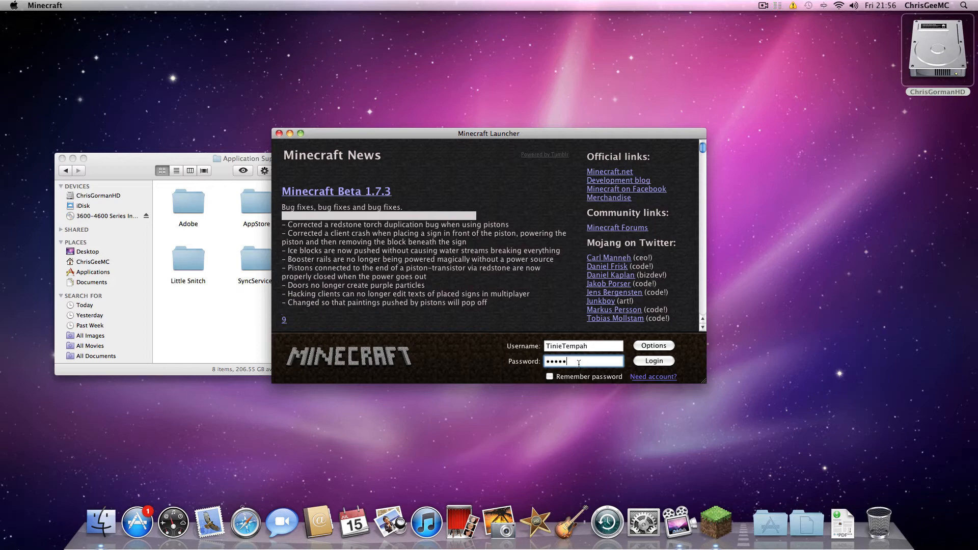
pyautogui.click(654, 361)
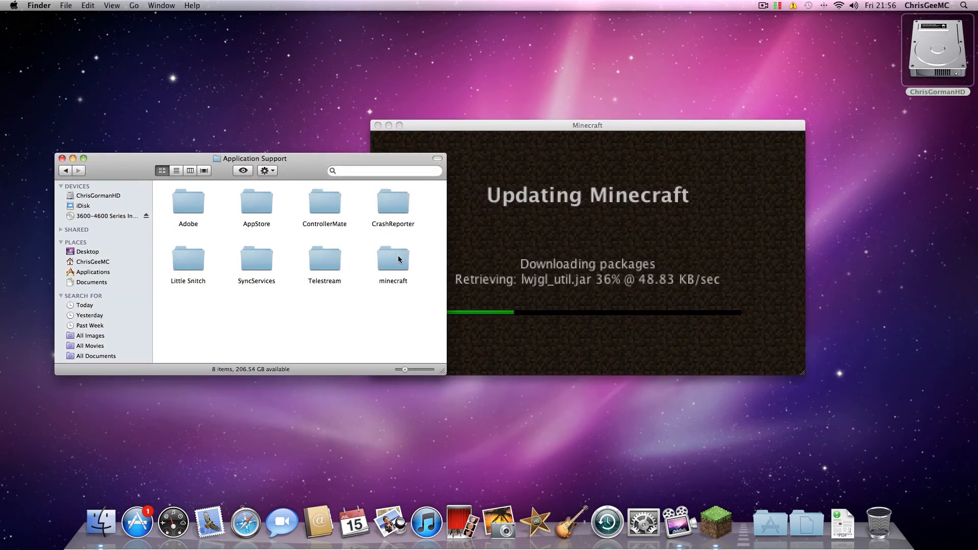
# - View the new minecraft folder's bin, saves and texturepacks, then return to the home folder
pyautogui.click(392, 259)
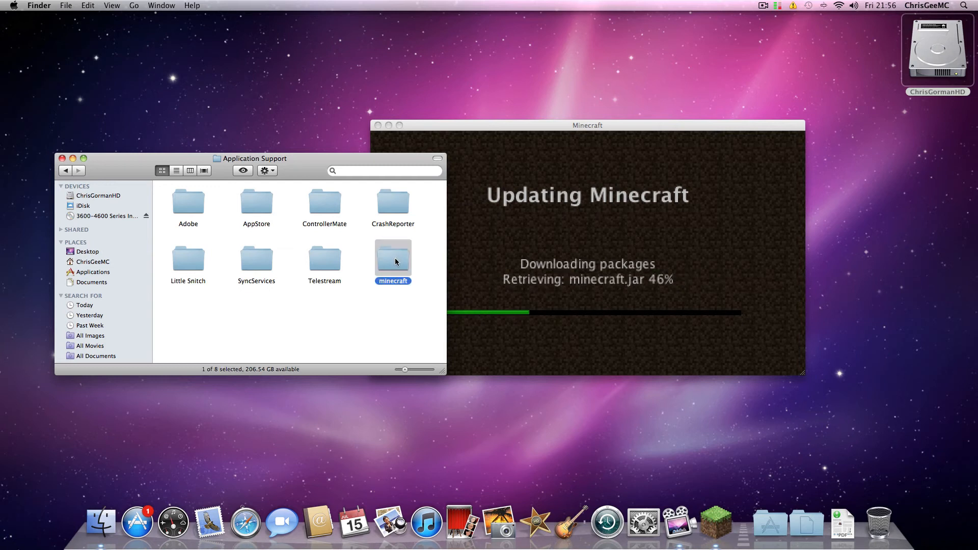
pyautogui.doubleClick(393, 261)
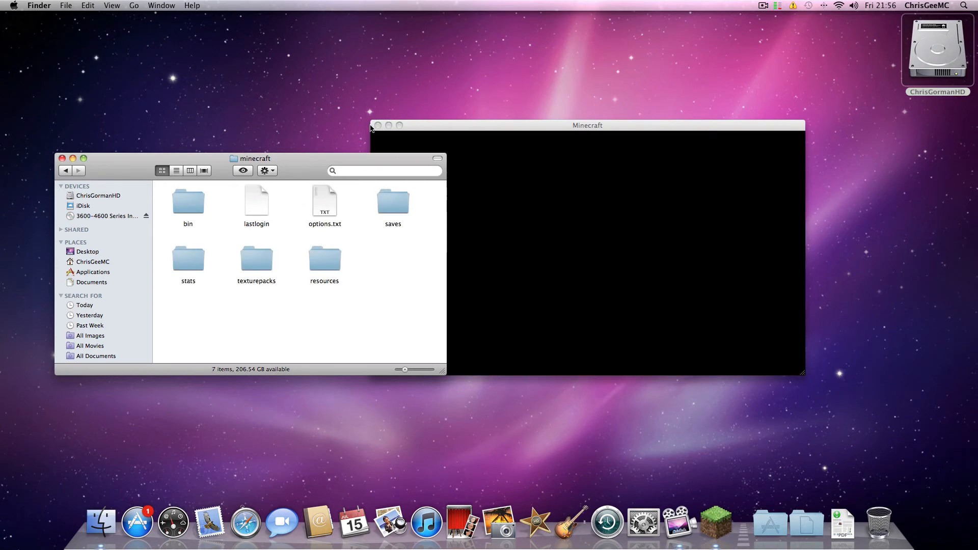
pyautogui.click(94, 261)
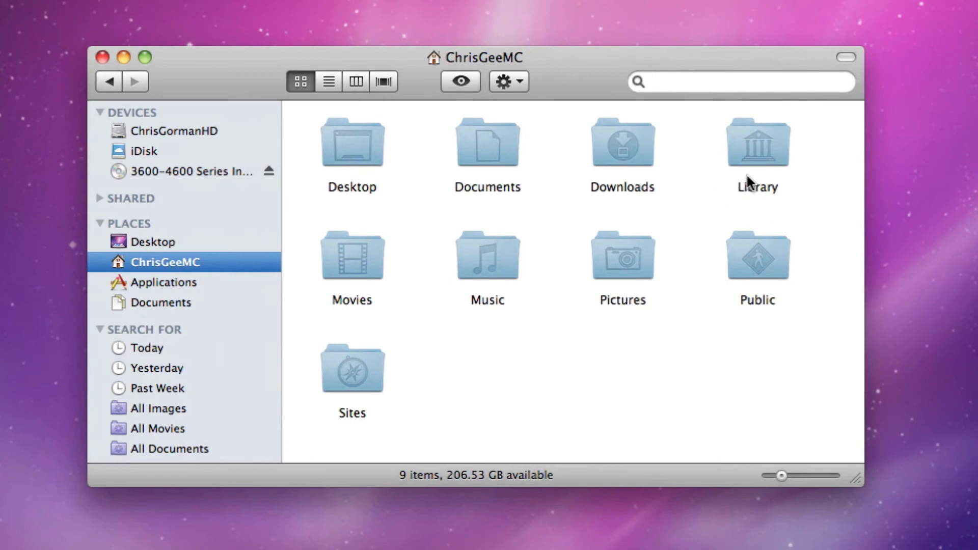
# - Navigate Library > Application Support > minecraft and clear the file selection
pyautogui.doubleClick(756, 142)
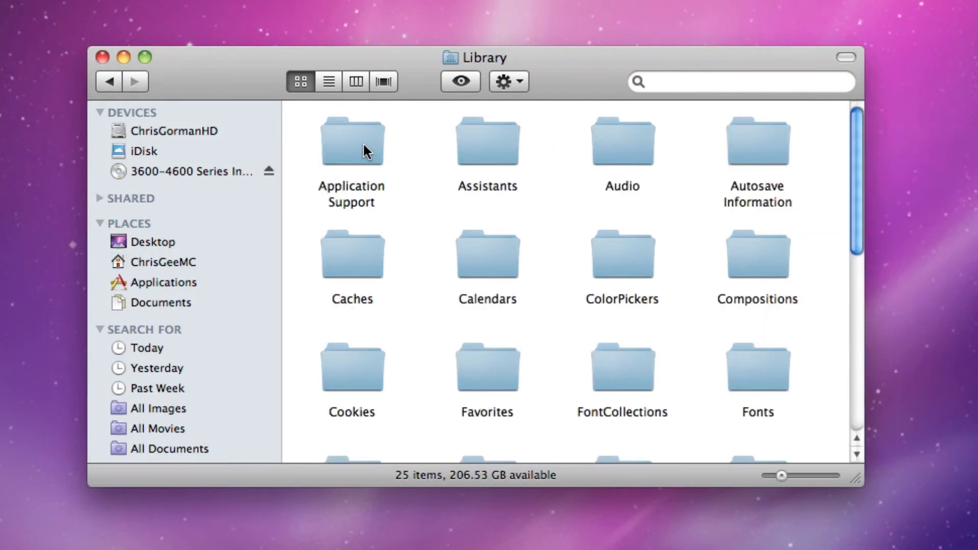
pyautogui.doubleClick(351, 141)
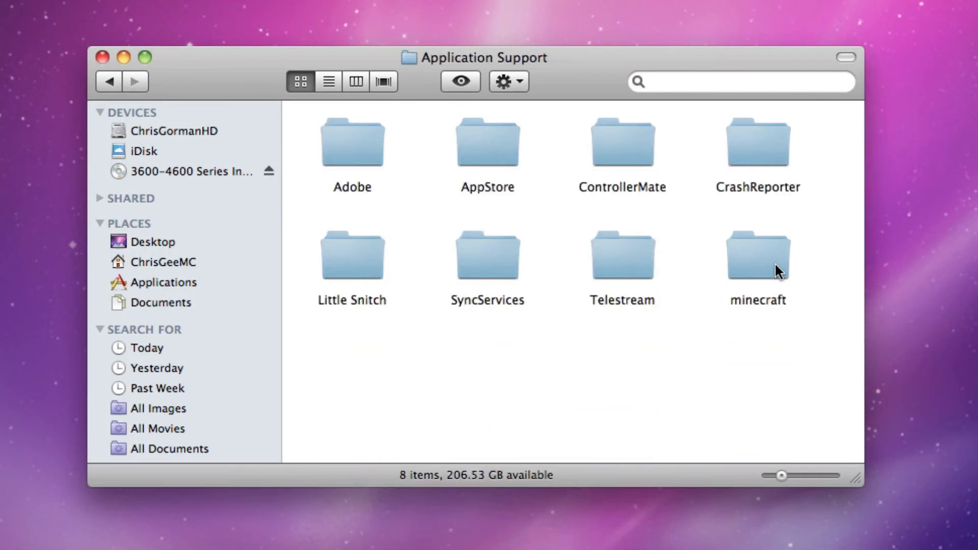
pyautogui.doubleClick(756, 258)
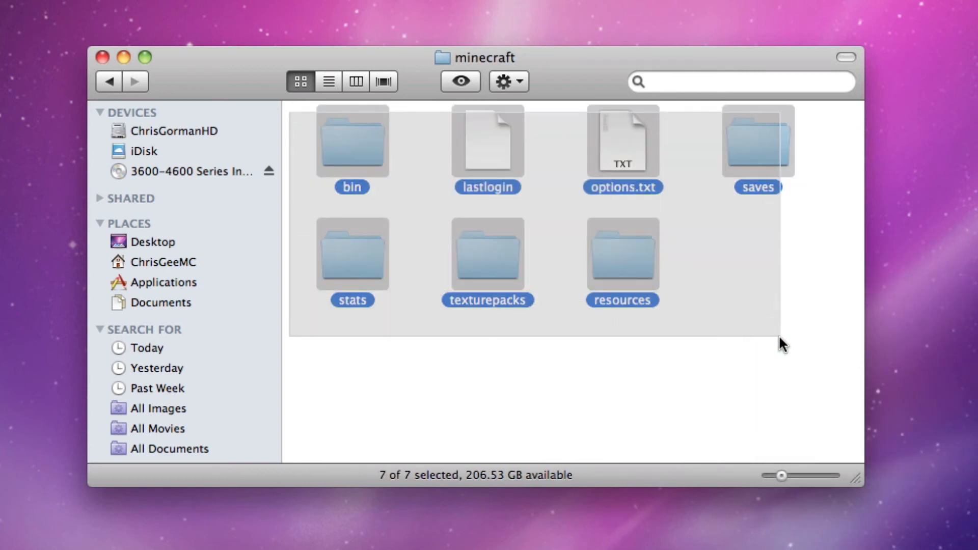
pyautogui.click(412, 142)
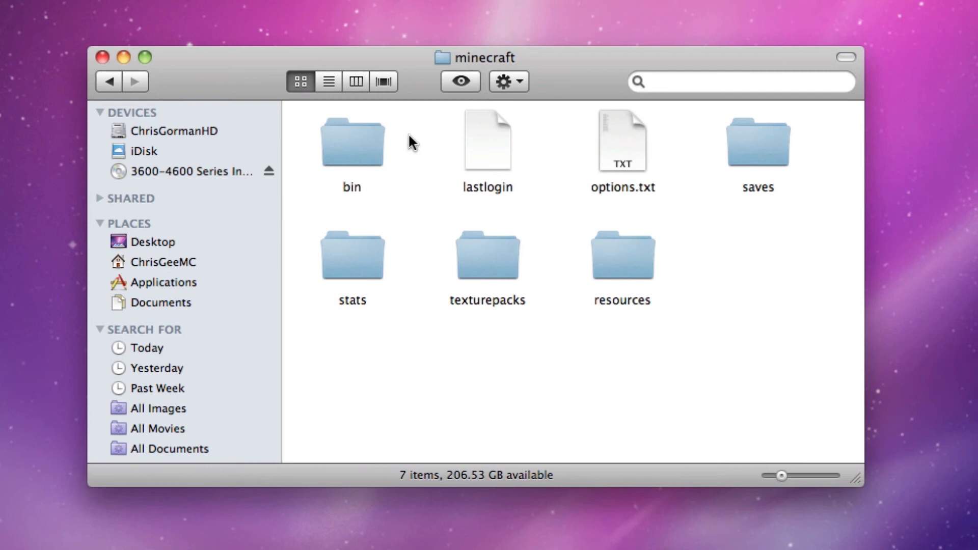
pyautogui.moveTo(255, 109)
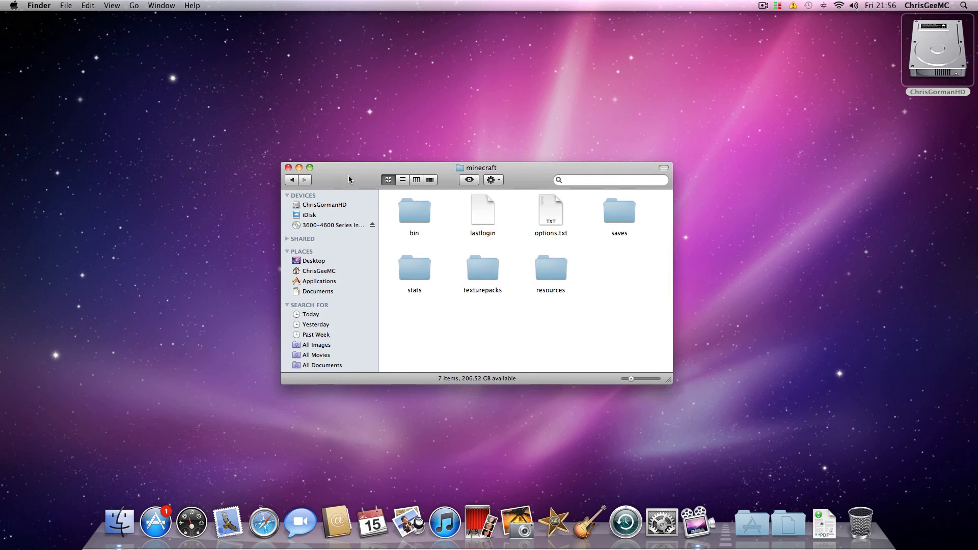
pyautogui.moveTo(345, 205)
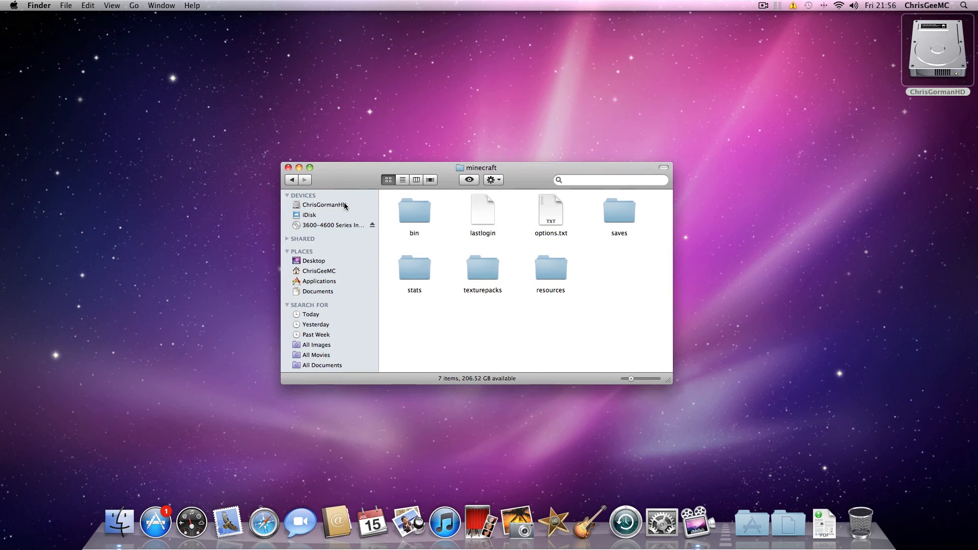
pyautogui.moveTo(289, 189)
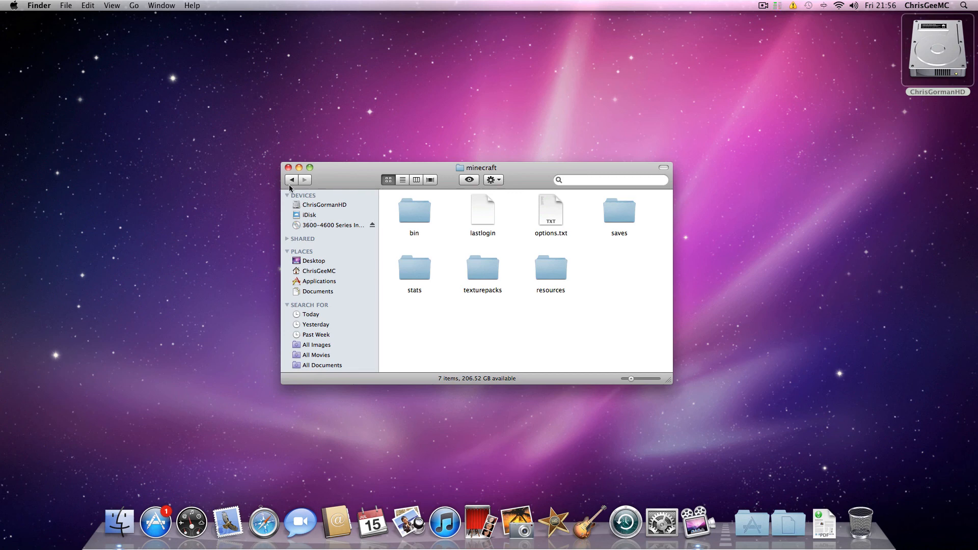
pyautogui.moveTo(352, 178)
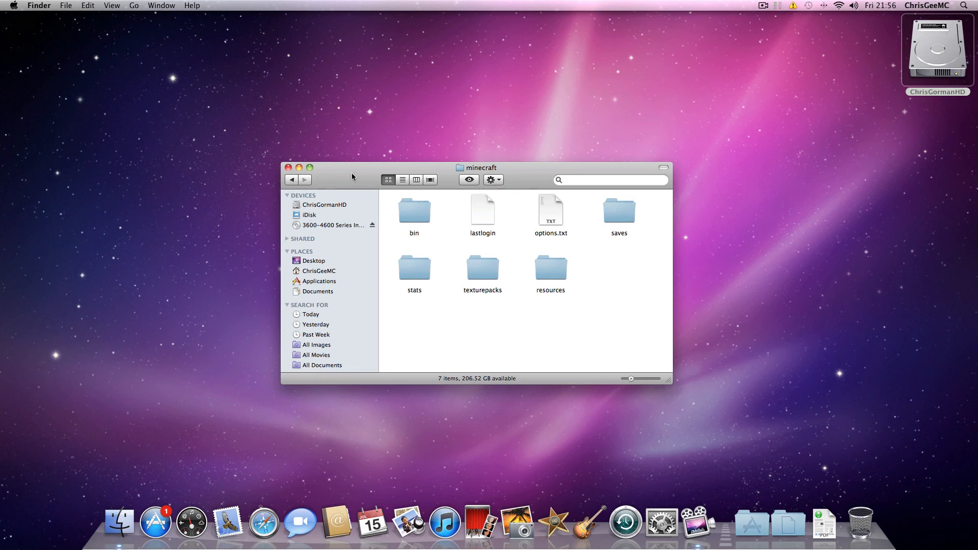
# - Close the minecraft Finder window, leaving the desktop showing
pyautogui.click(288, 167)
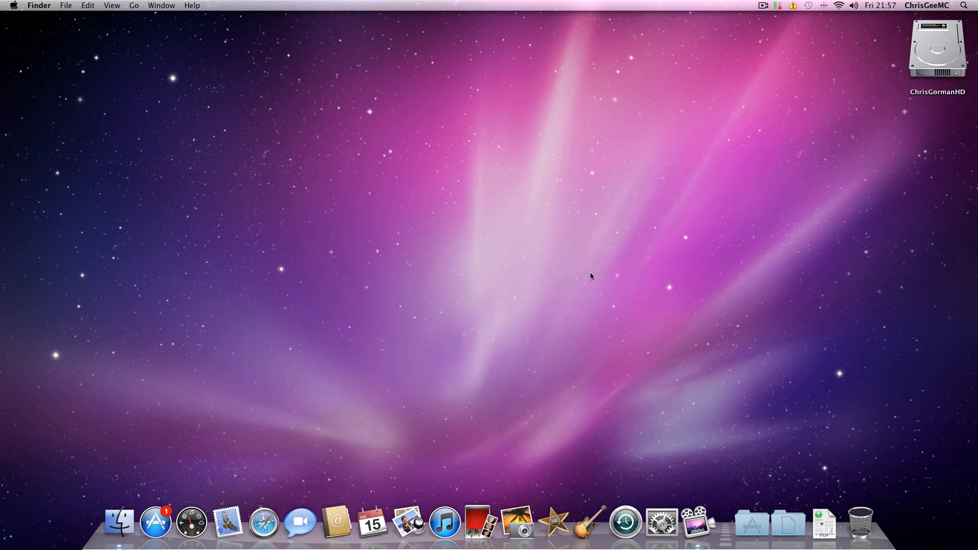
pyautogui.moveTo(612, 250)
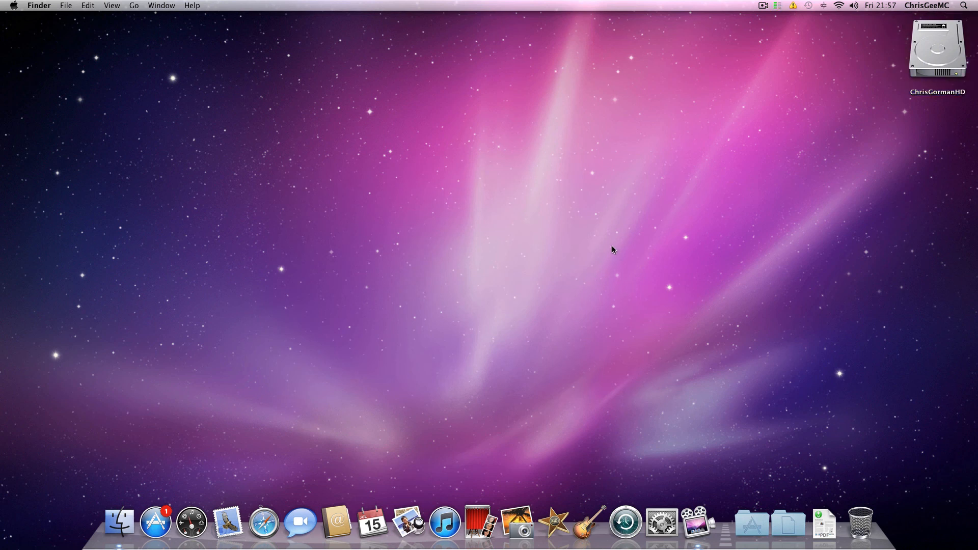